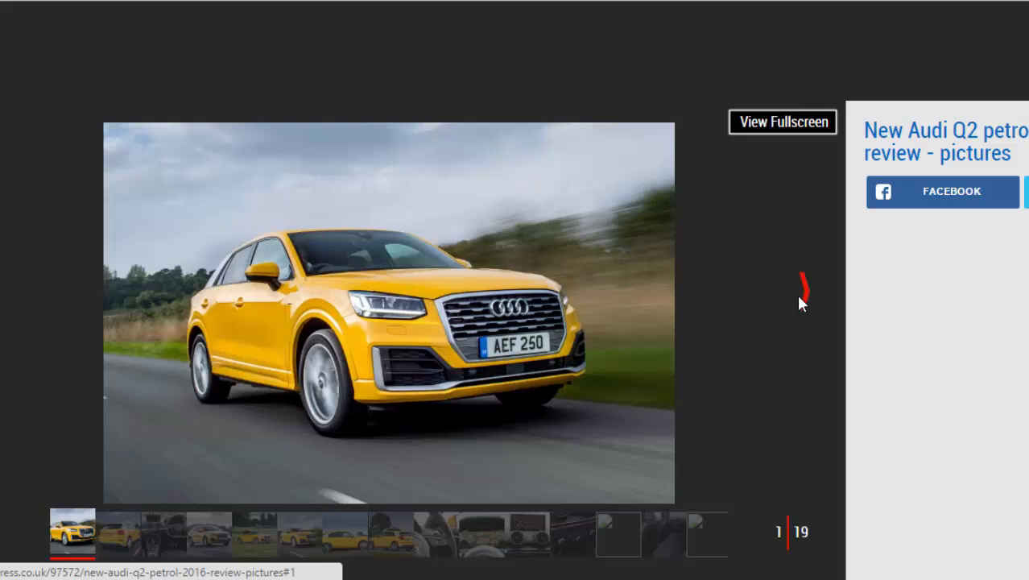
Advance the Q2 gallery to photo 2 of 19, the rear road view
click(117, 533)
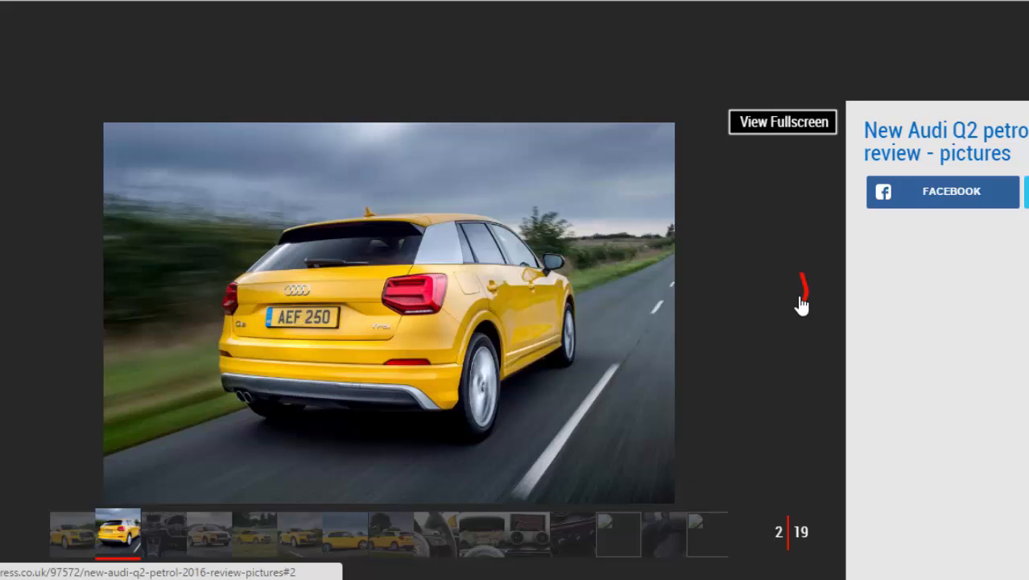
mouse_move(802, 304)
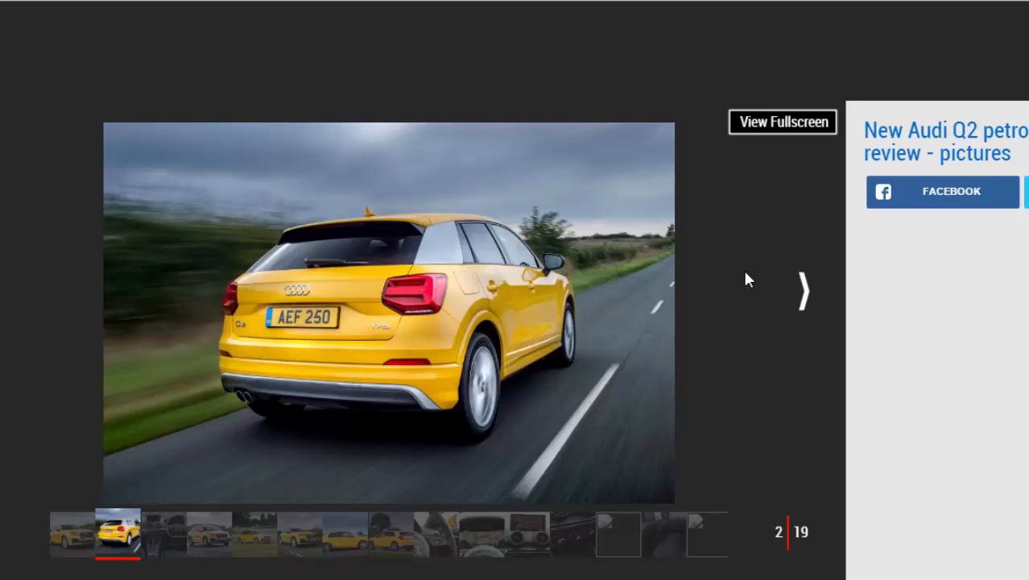
mouse_move(733, 280)
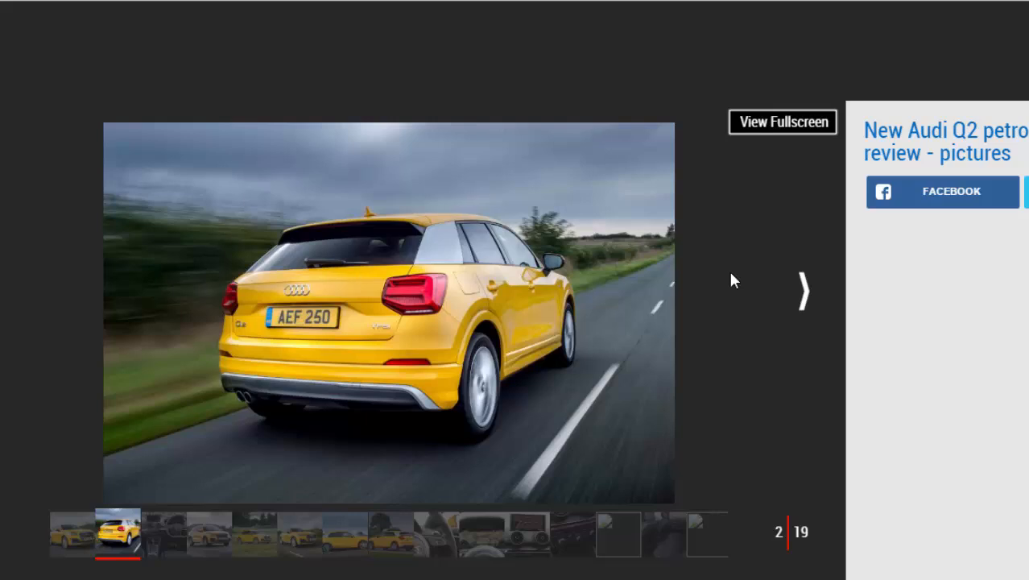
mouse_move(802, 292)
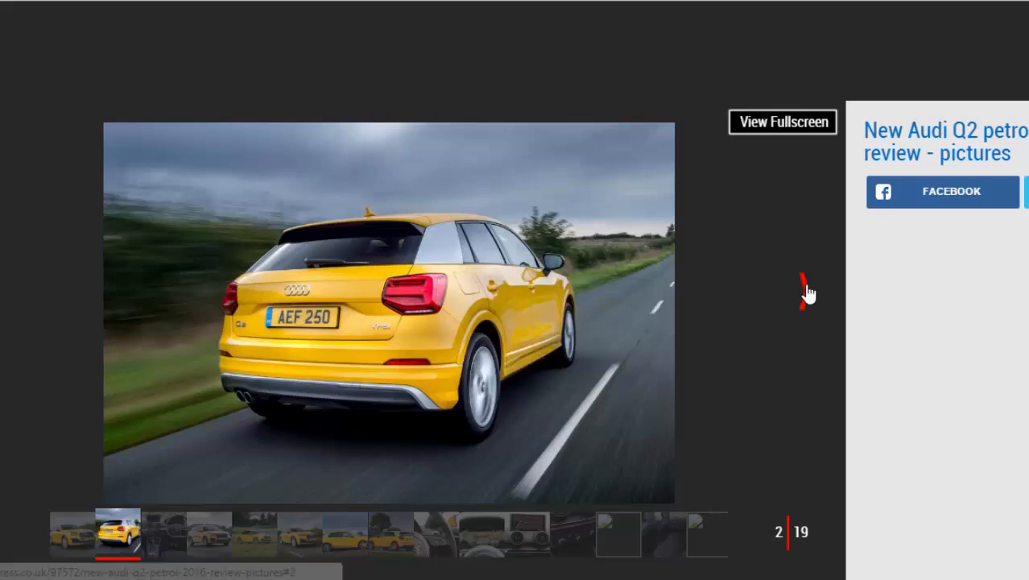
Page forward through the interior and other Q2 shots to photo 16 of 19
click(163, 533)
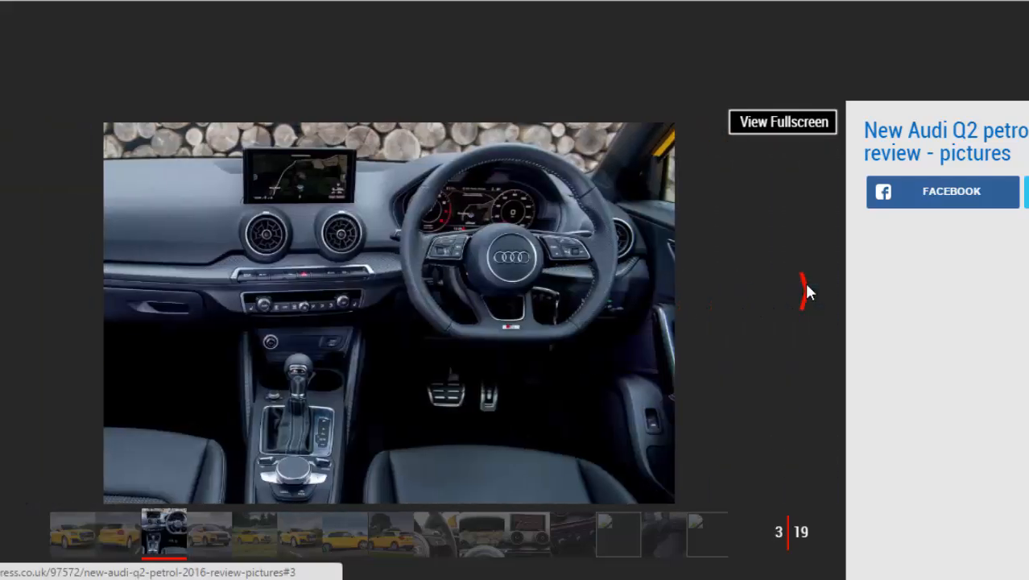
click(208, 534)
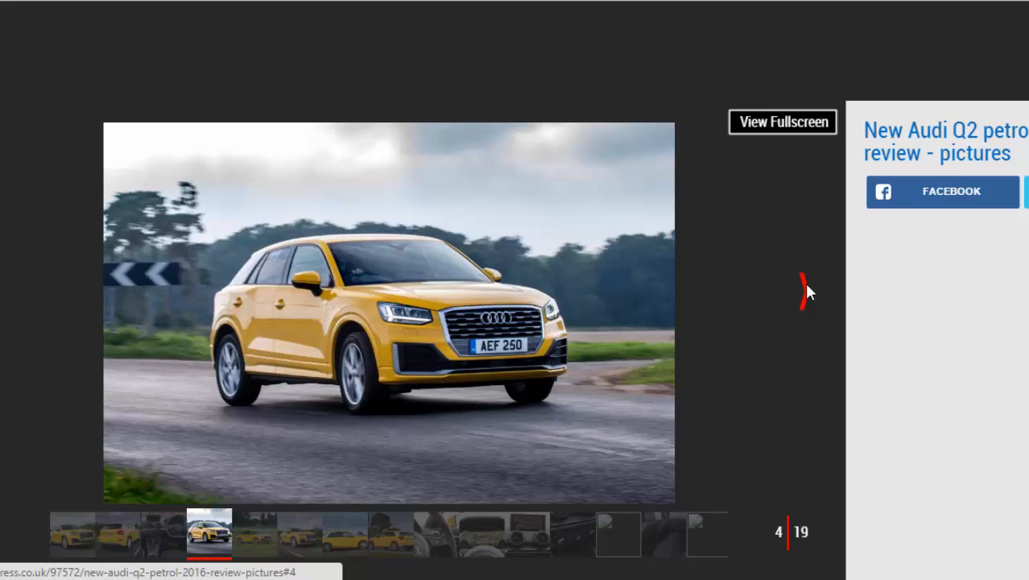
click(254, 533)
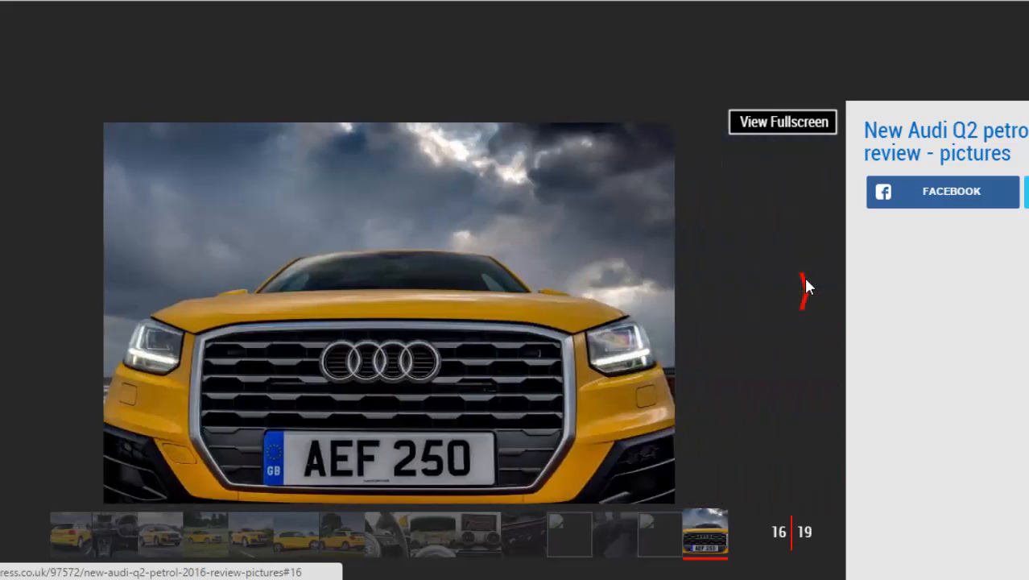
mouse_move(805, 286)
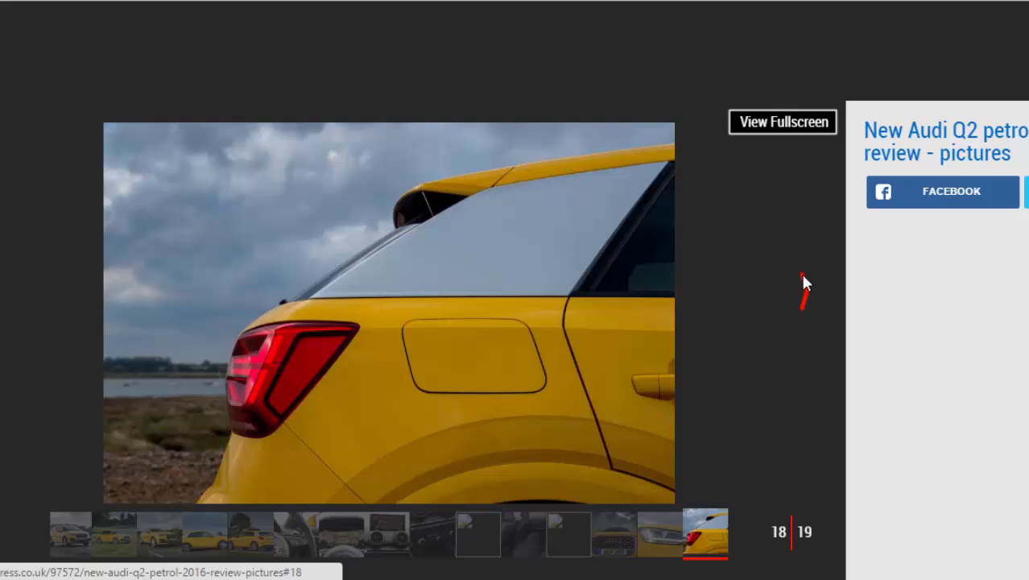
Advance to the last gallery photo, then scroll down the Q2 review article
click(704, 534)
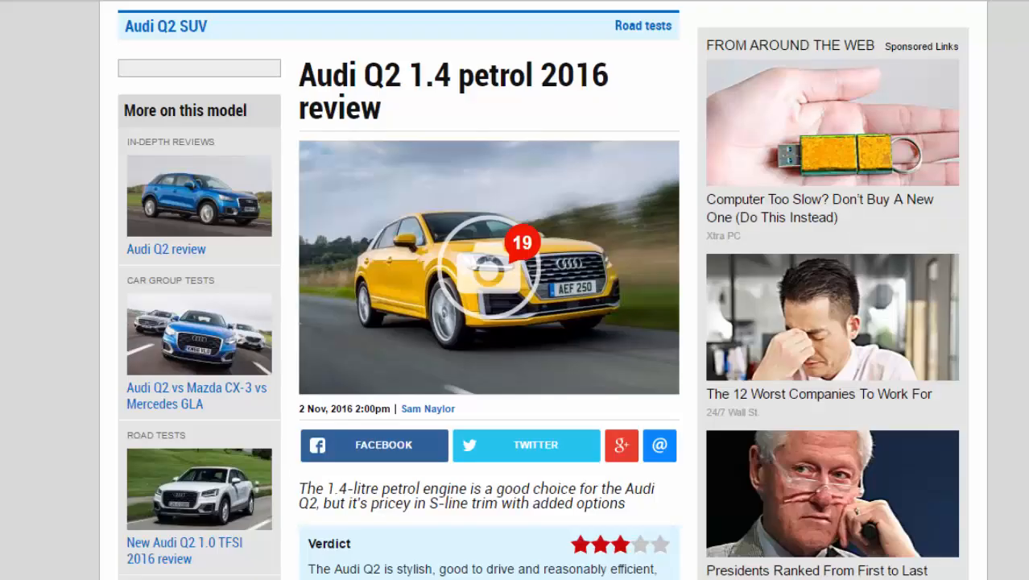
scroll(down, 3)
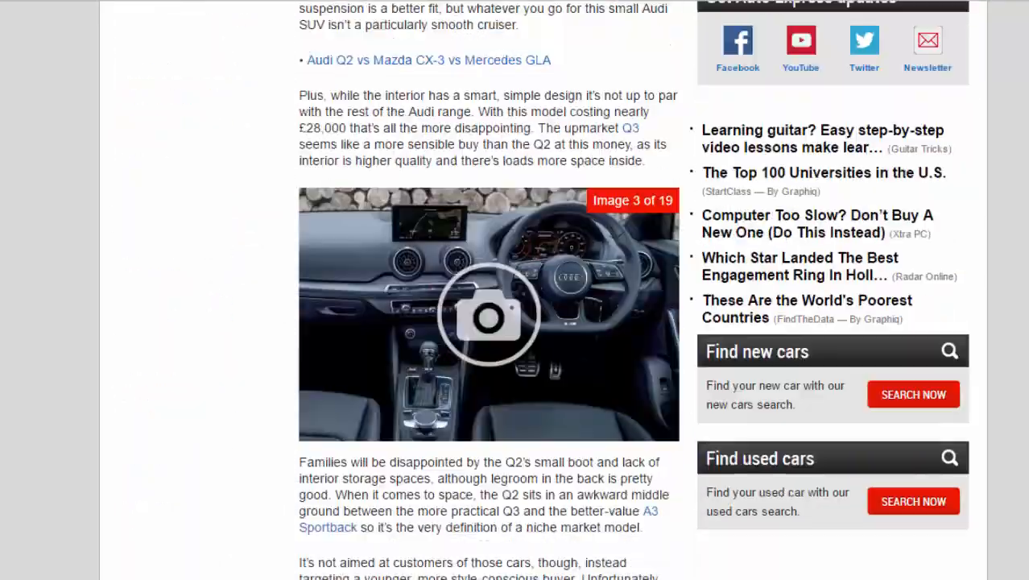